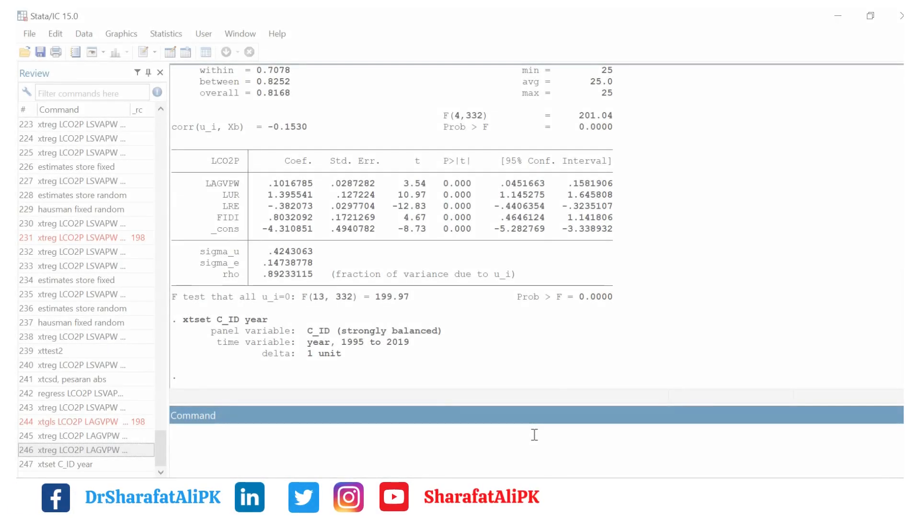
Step: Run xtreg LCO2P LAGVPW LUR LRE FIDI with the fe option, giving 350 observations in 14 groups
type("xtr")
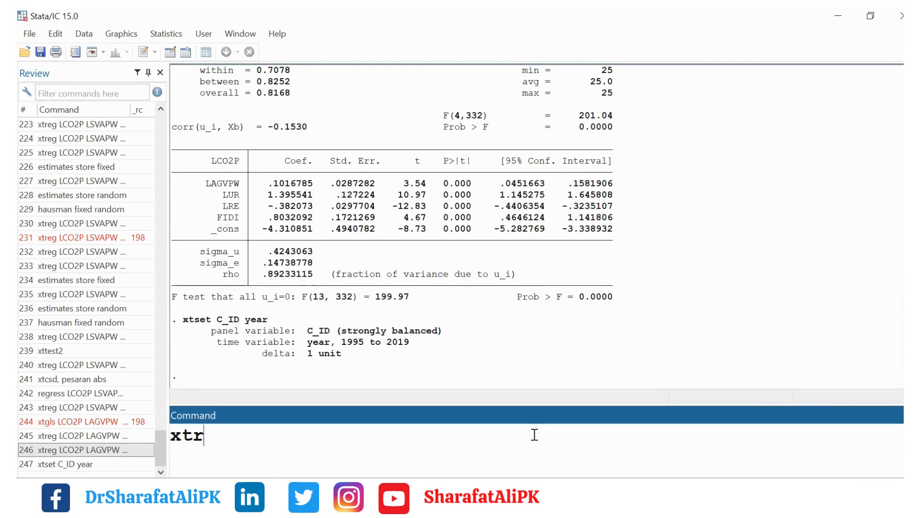
type("ef")
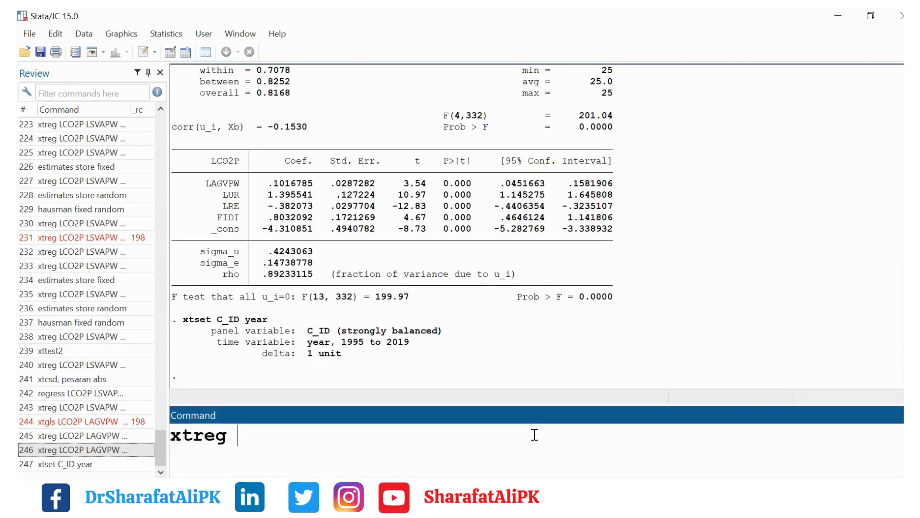
type("LCO2P LAGVPW  LUR LRE FIDI")
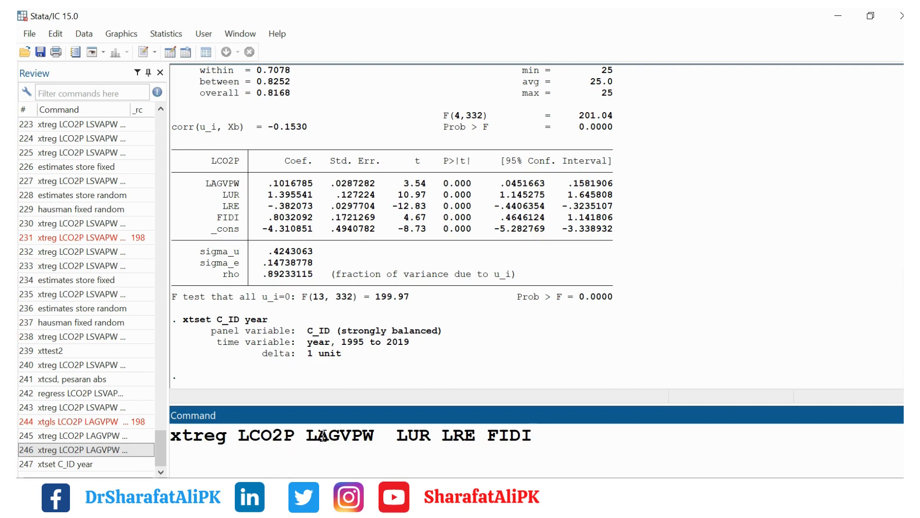
left_click(306, 436)
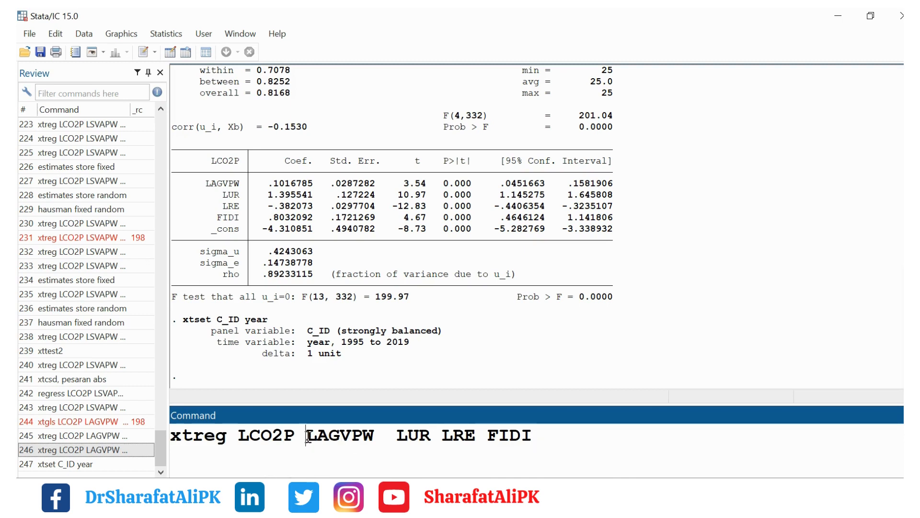
left_click_drag(305, 435, 534, 435)
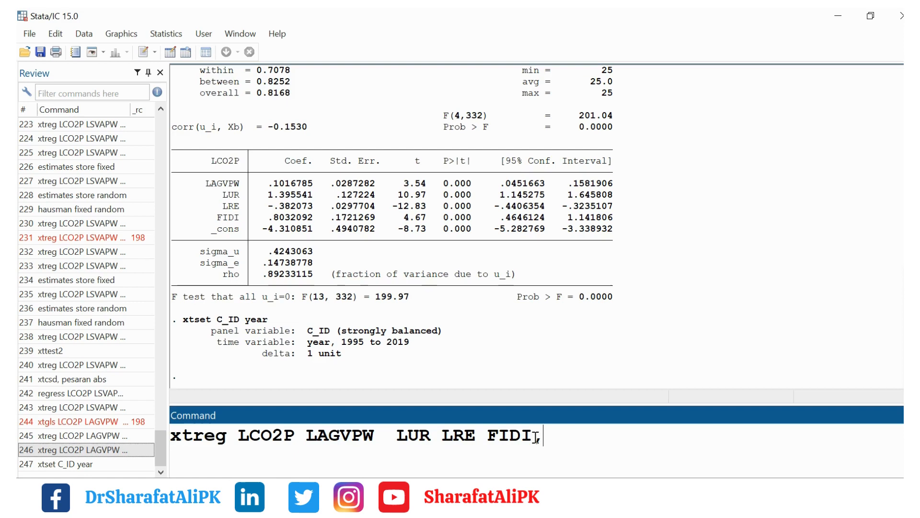
type("fe")
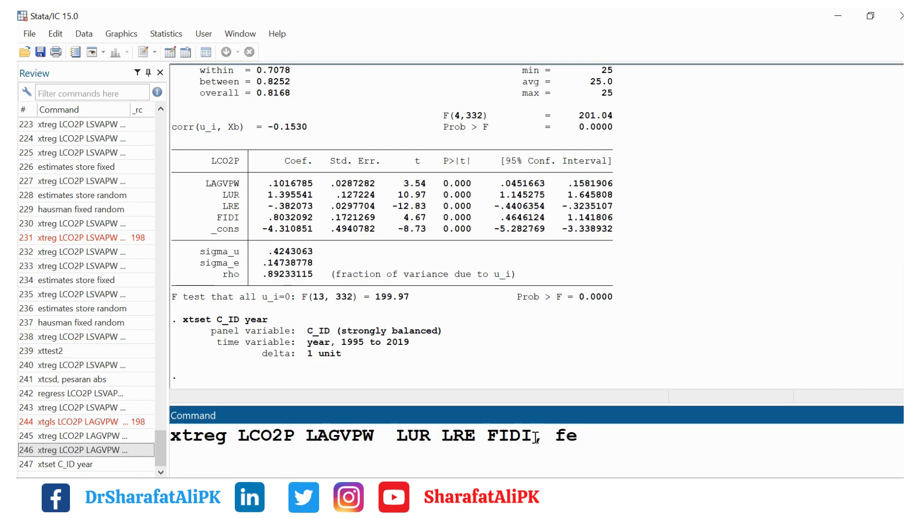
key("enter")
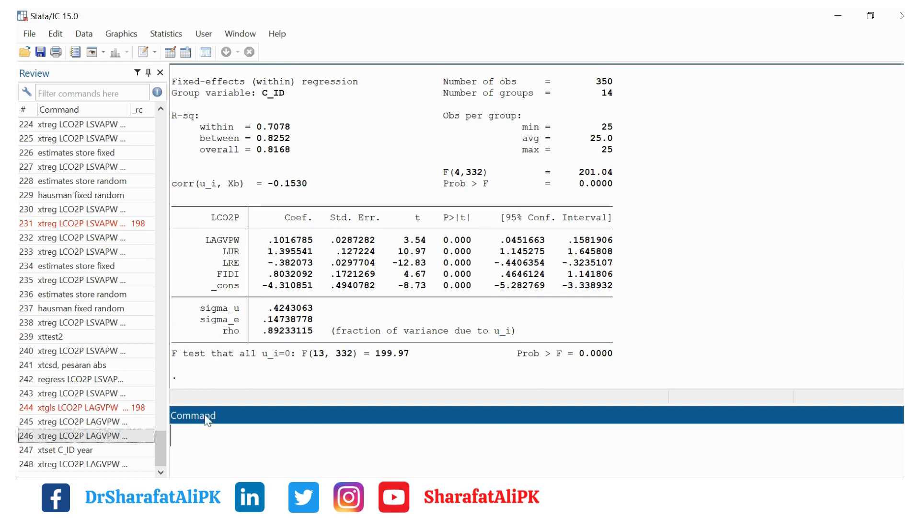
mouse_move(365, 180)
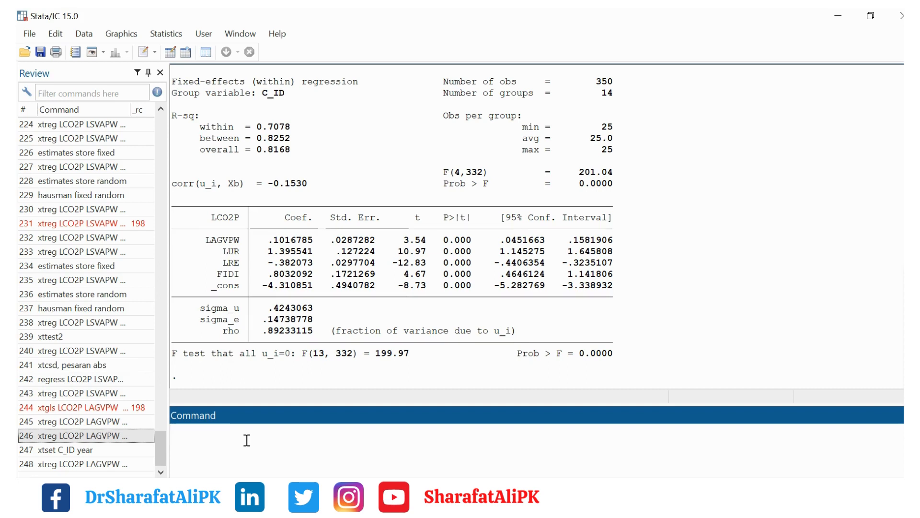
Step: Store the fixed-effects results with estimates store fixed
type("estimates st")
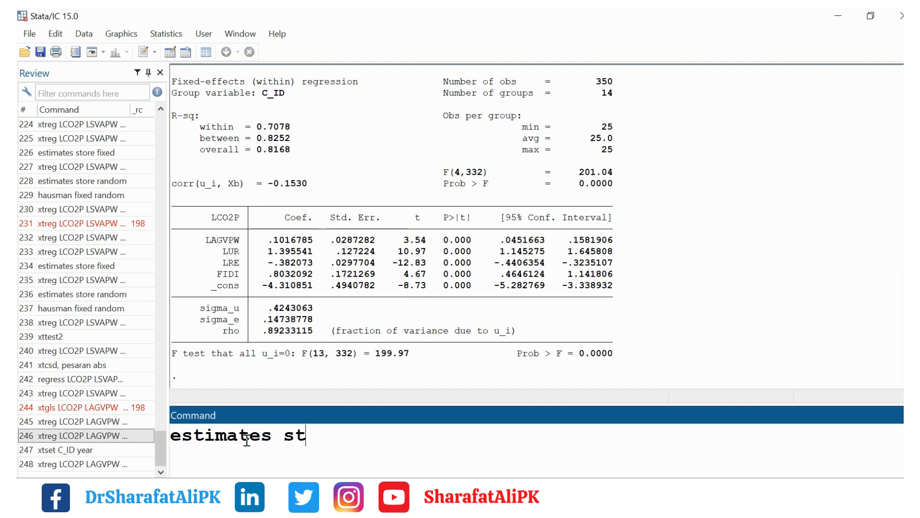
type("ore fi")
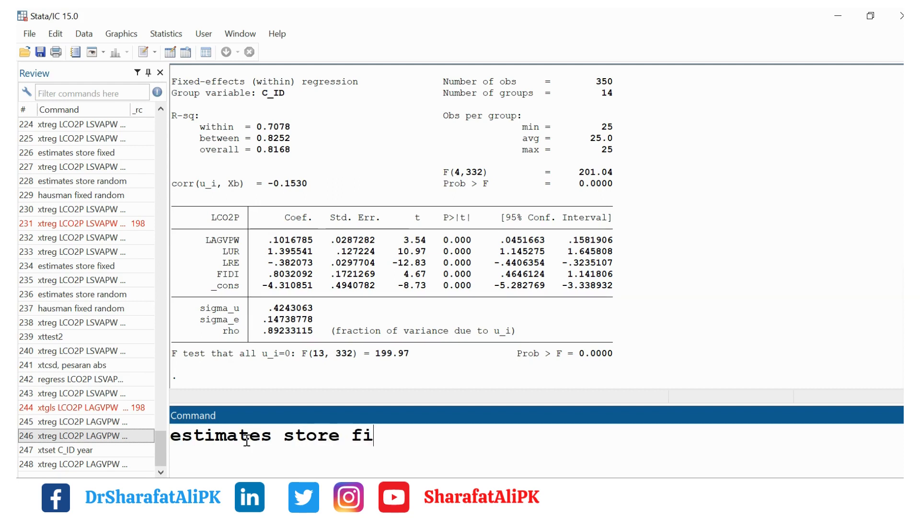
type("xed")
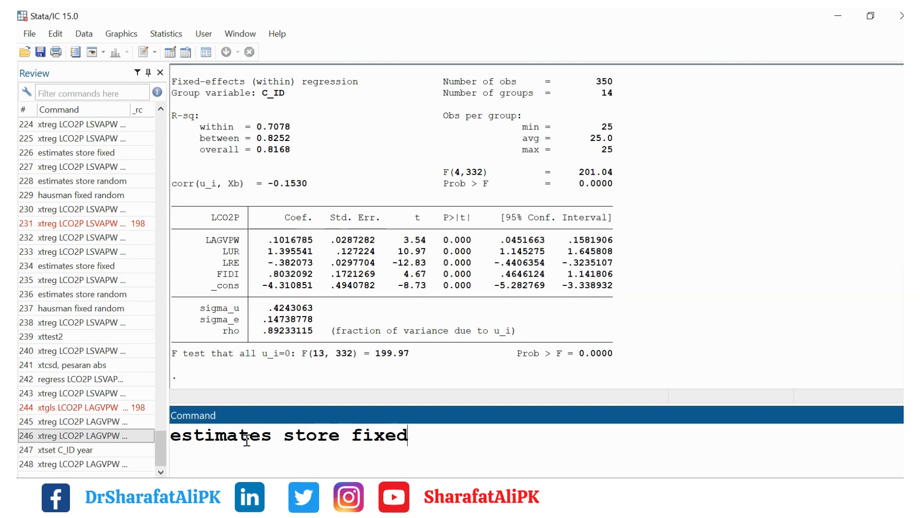
key("Return")
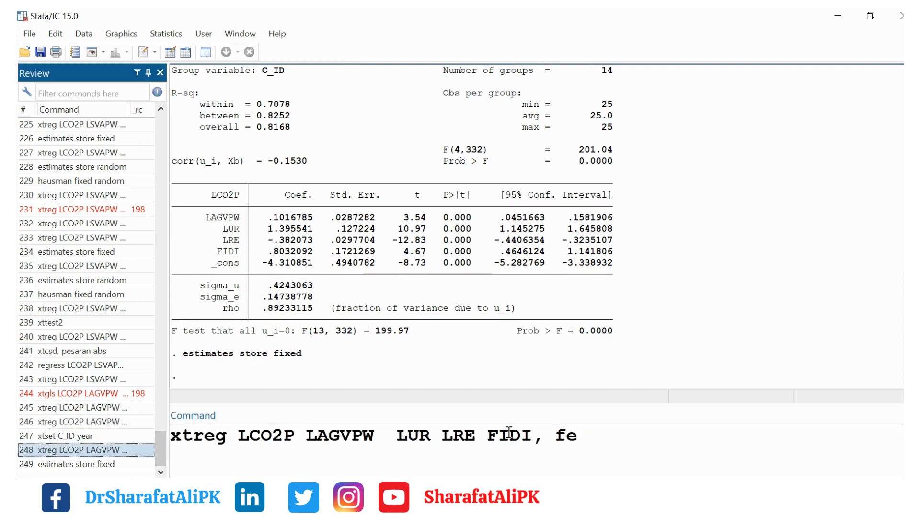
Step: Rerun the same xtreg model with the re option for random-effects GLS estimates
type("re")
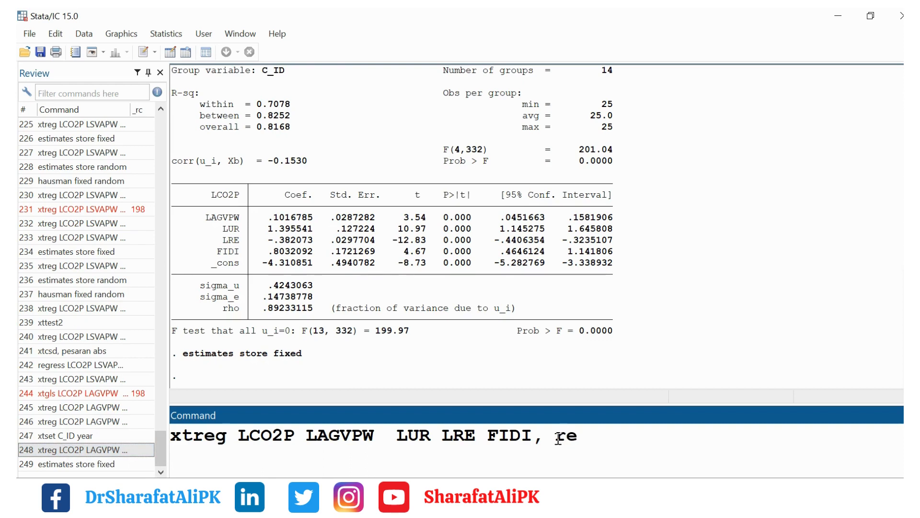
double_click(565, 436)
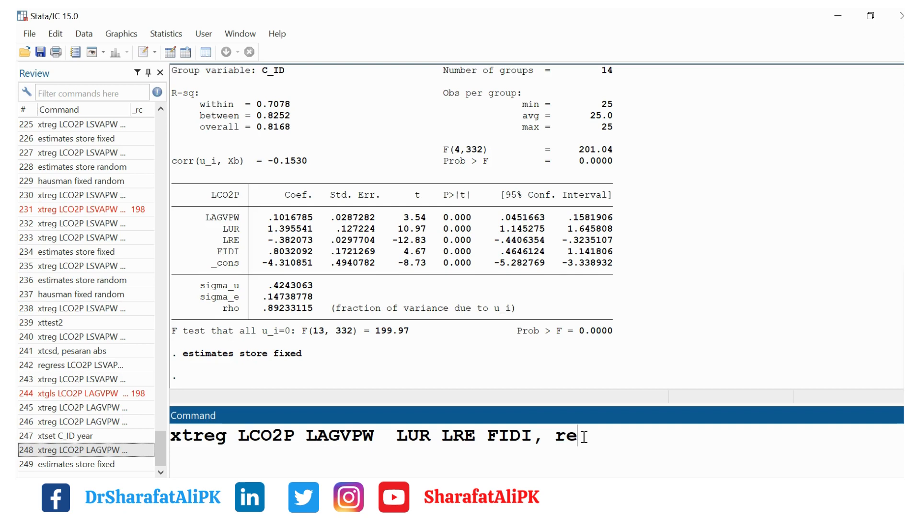
key("enter")
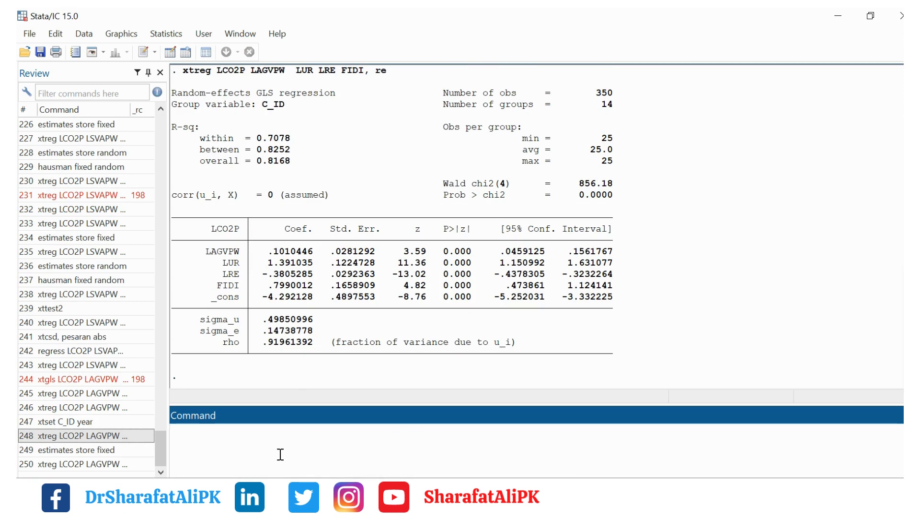
Step: Store the random-effects results with estimates store random
type("est")
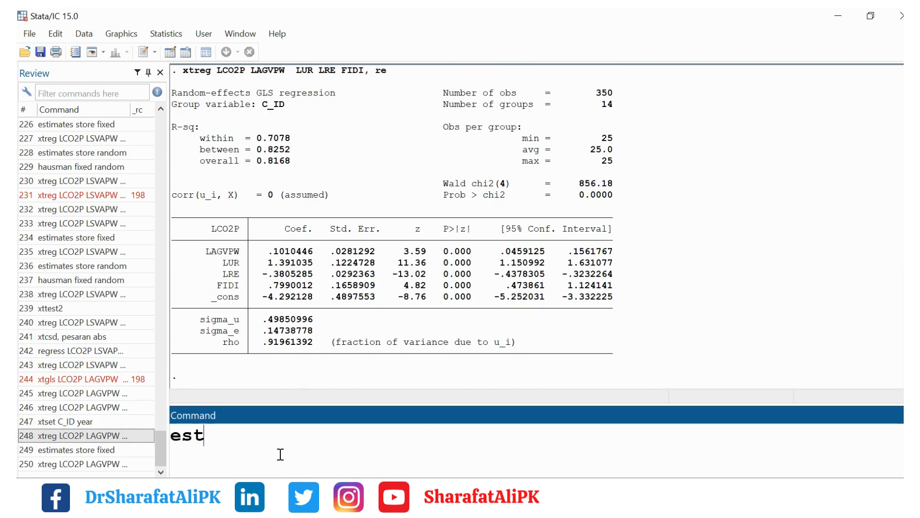
type("imates store")
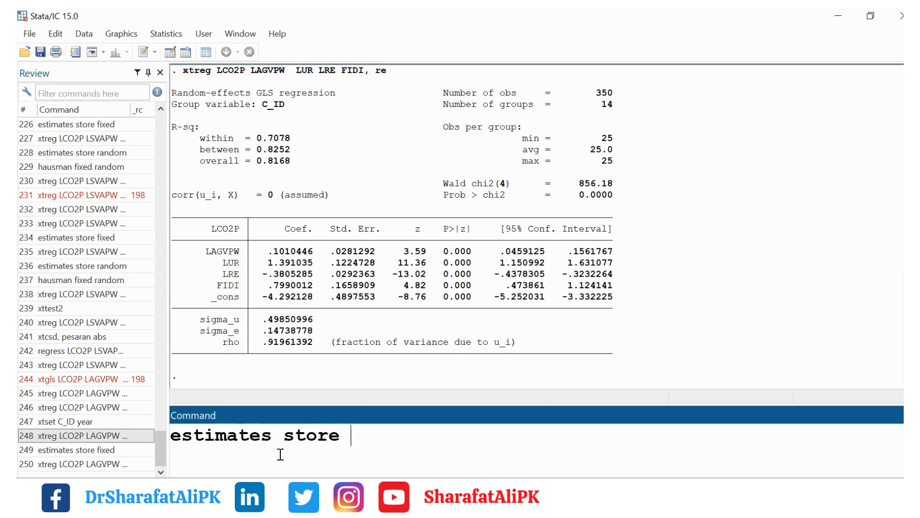
type("random")
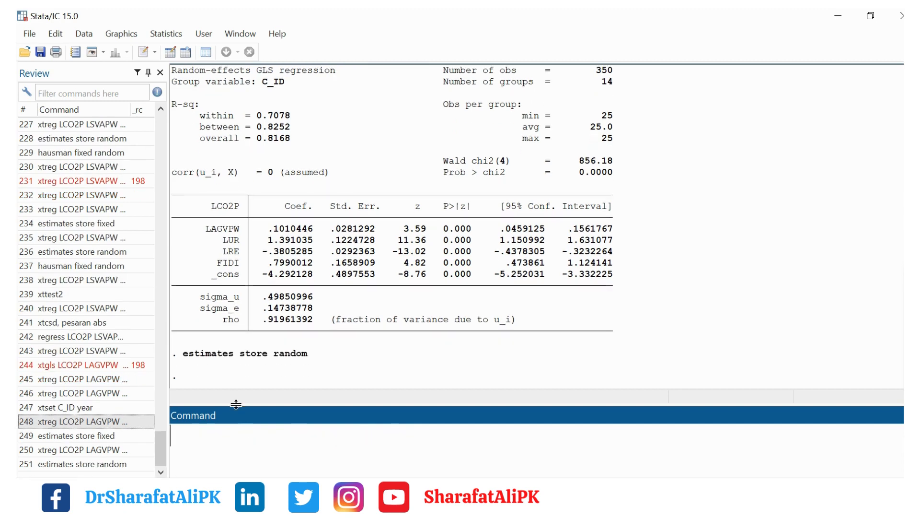
mouse_move(242, 437)
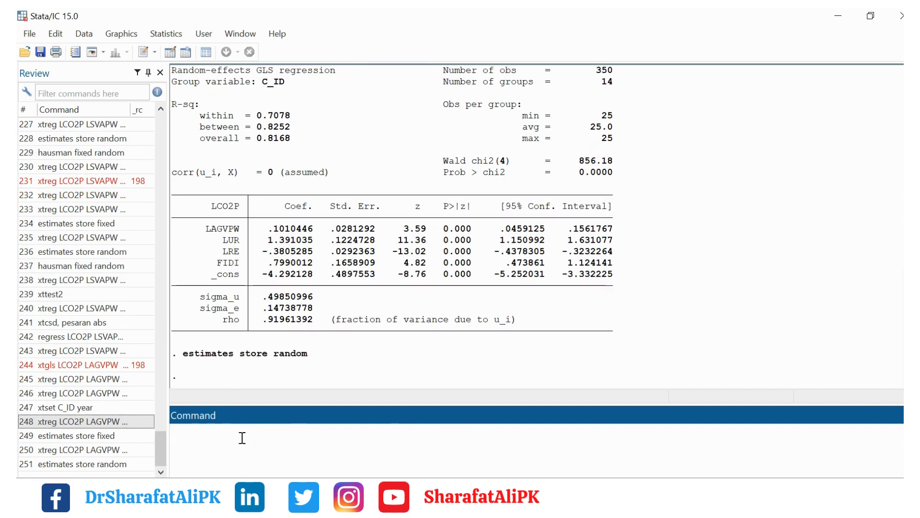
type("h")
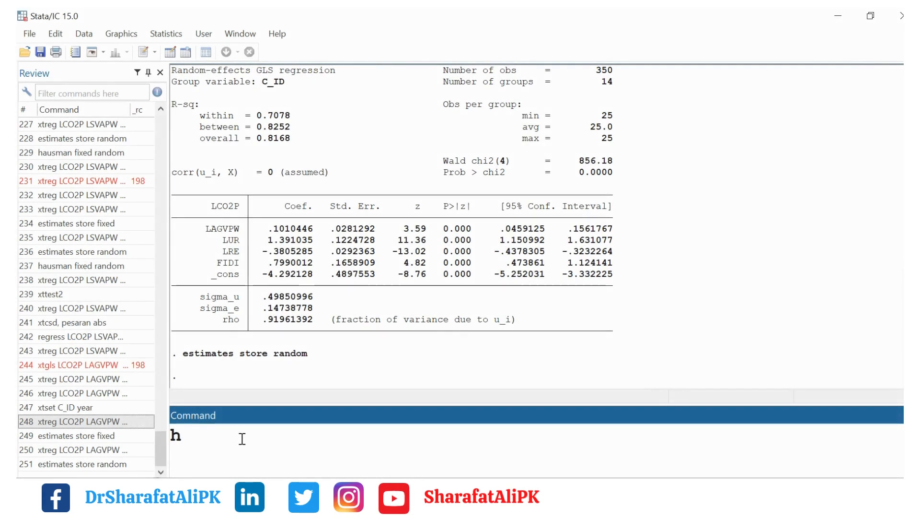
Step: Run hausman fixed random, giving chi2(4) = 0.26 with Prob>chi2 = 0.9925
type("ausman")
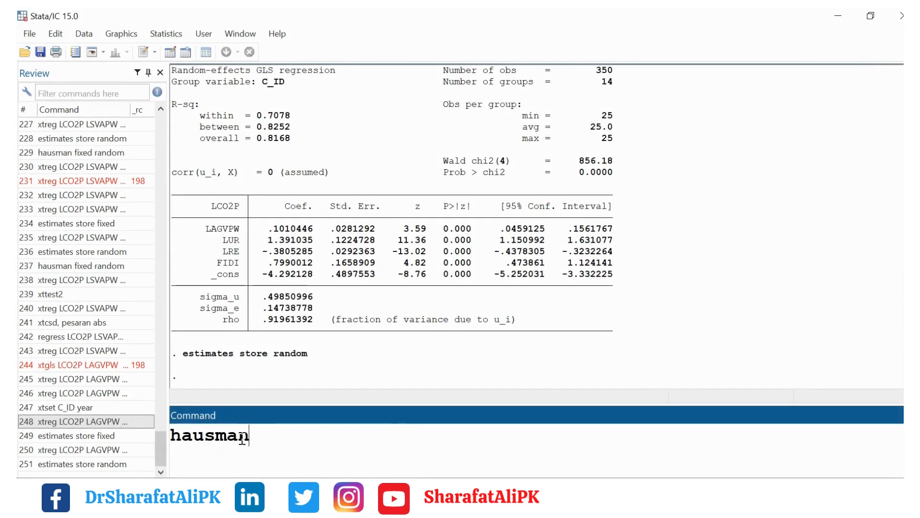
type("fixed ra")
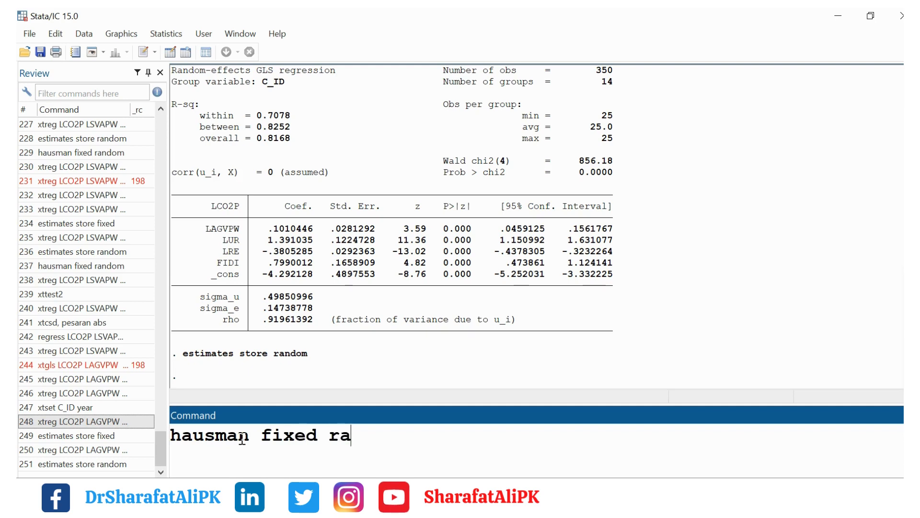
key("Return")
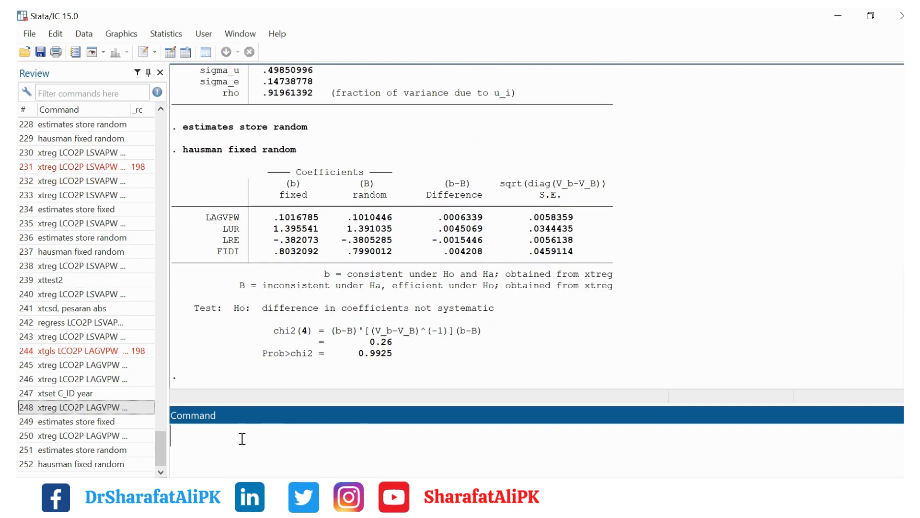
mouse_move(284, 286)
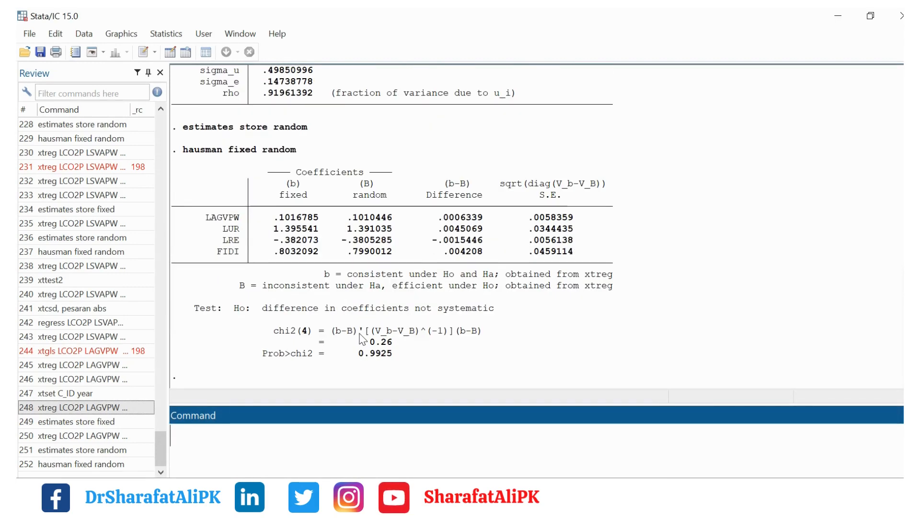
left_click(296, 429)
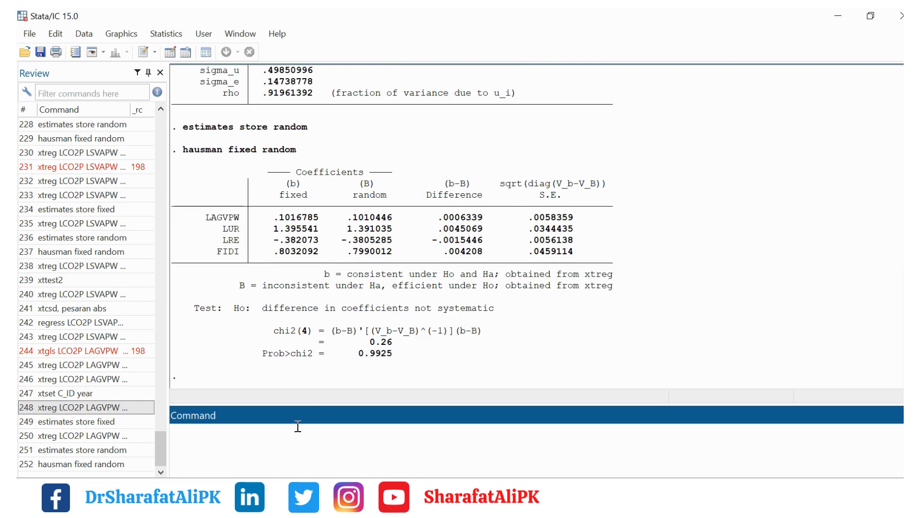
left_click(82, 435)
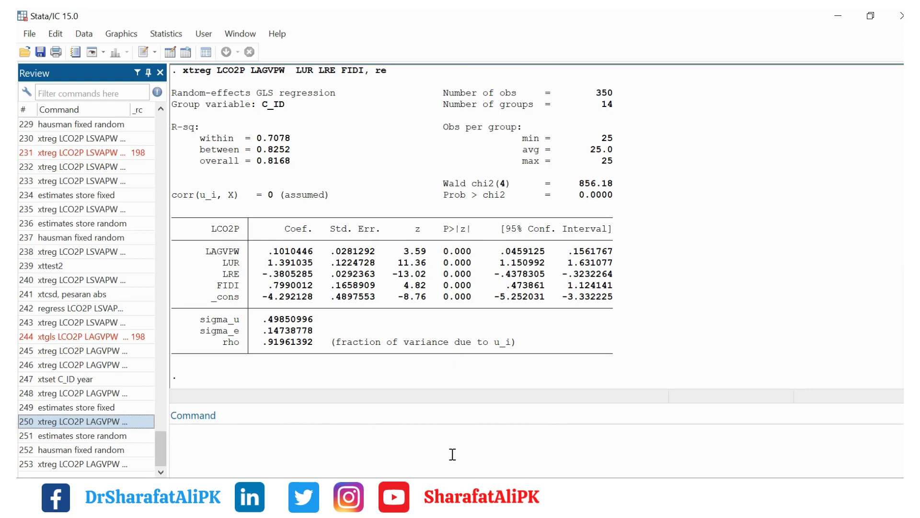
mouse_move(273, 169)
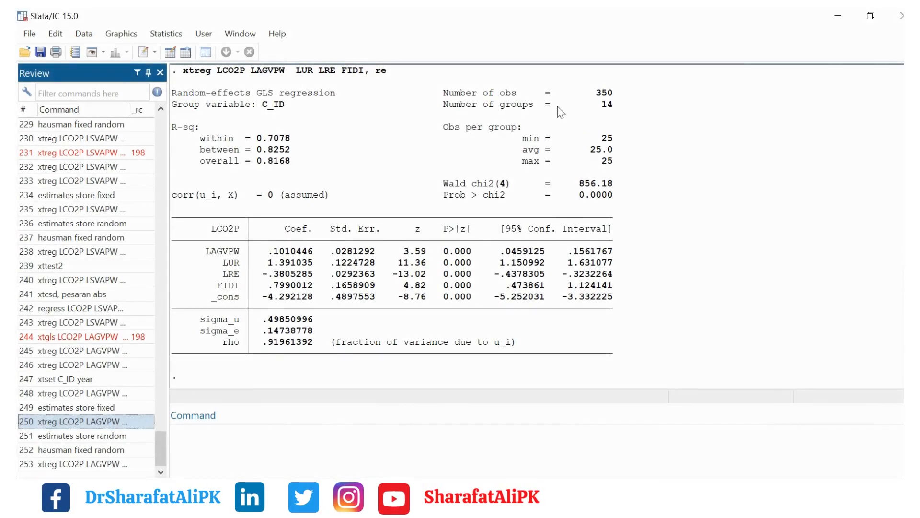
mouse_move(613, 171)
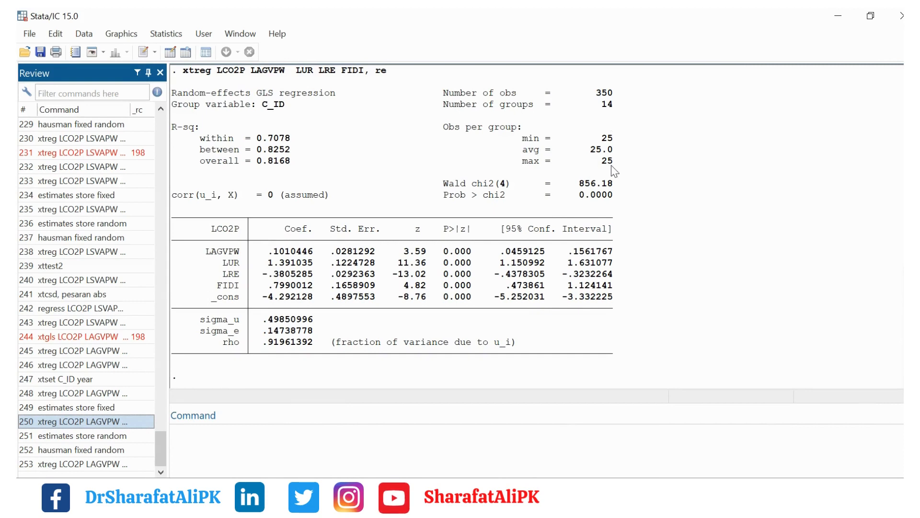
mouse_move(561, 197)
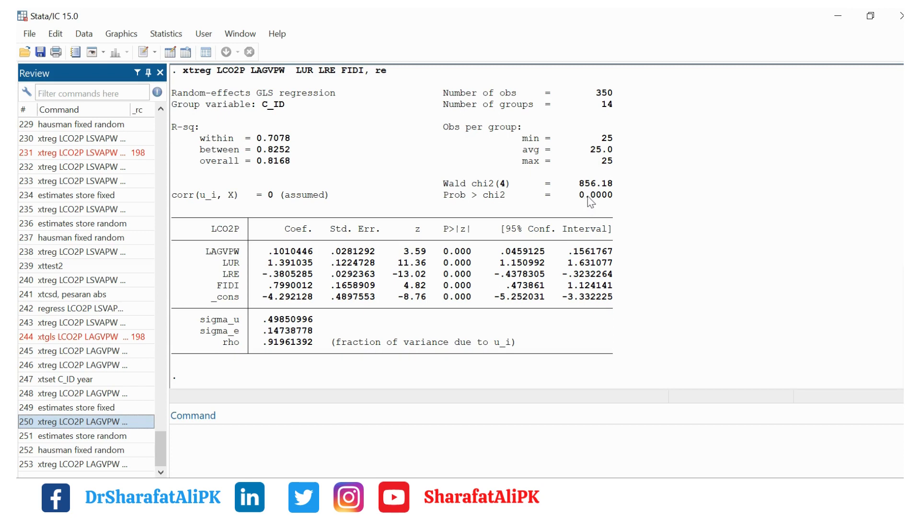
mouse_move(292, 248)
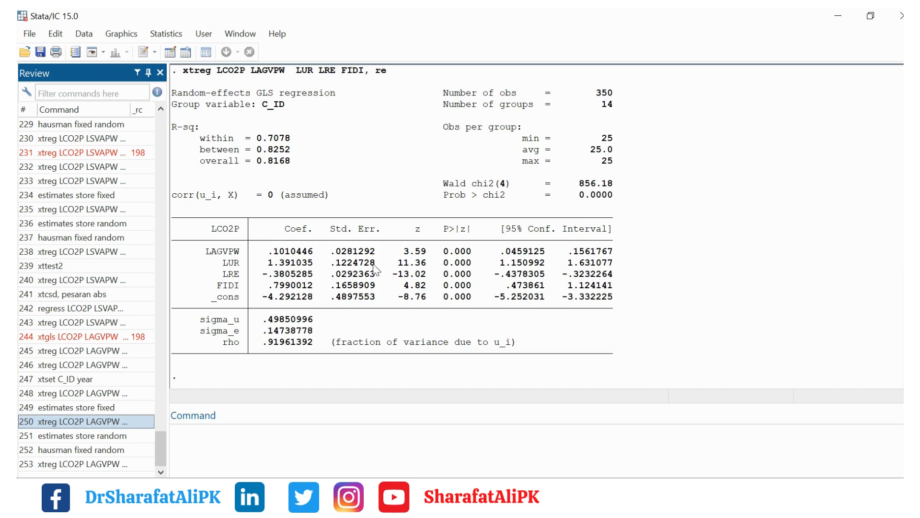
mouse_move(411, 245)
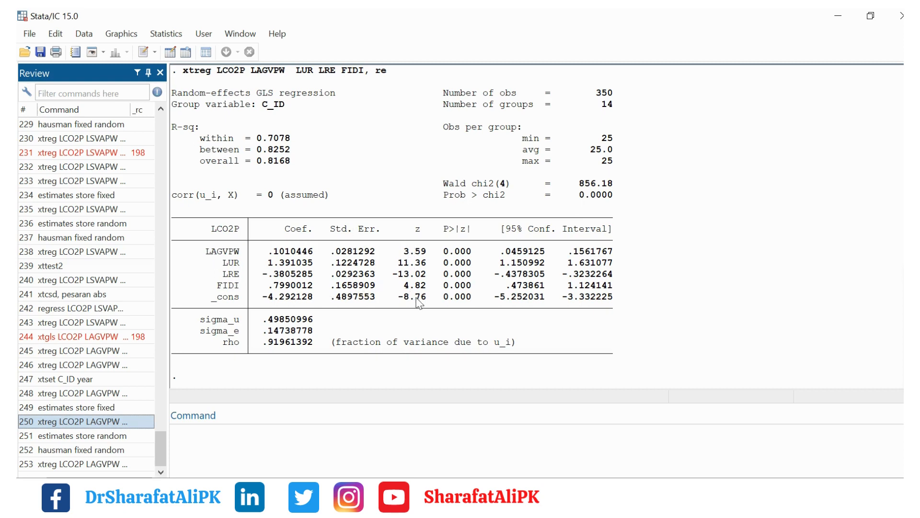
mouse_move(481, 297)
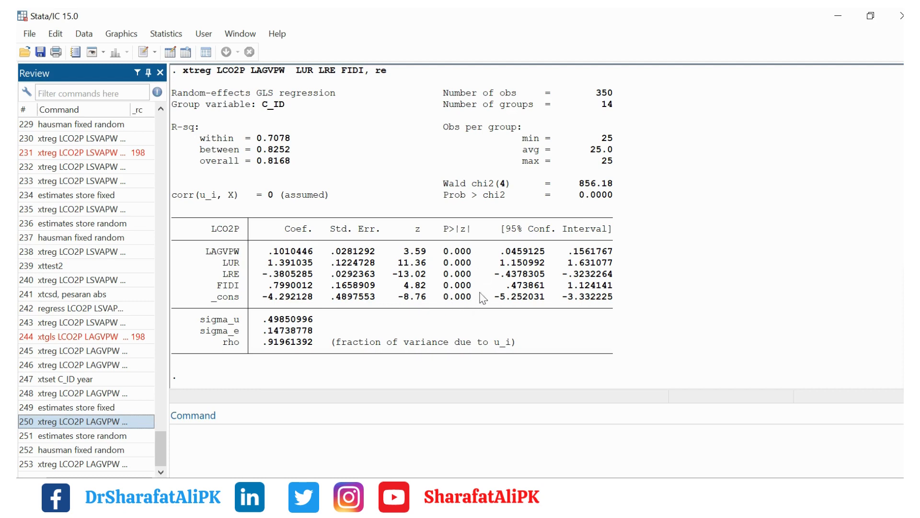
mouse_move(446, 285)
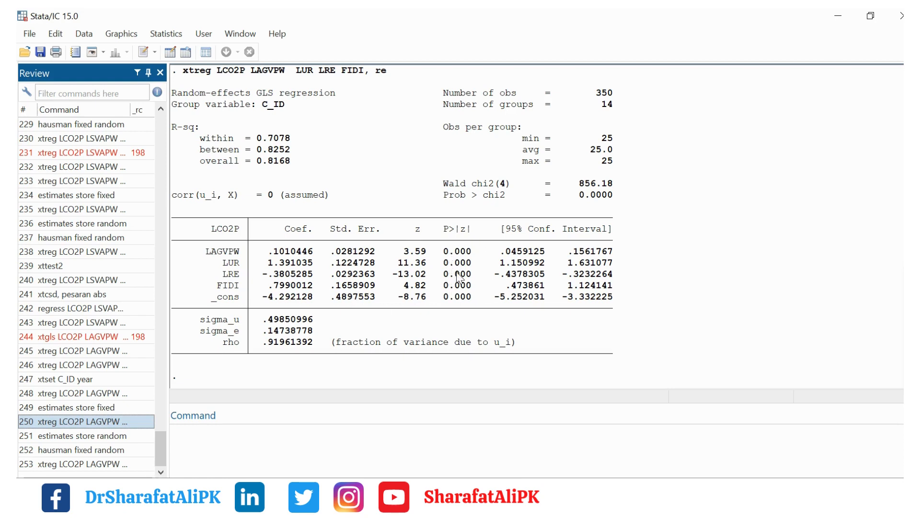
mouse_move(338, 326)
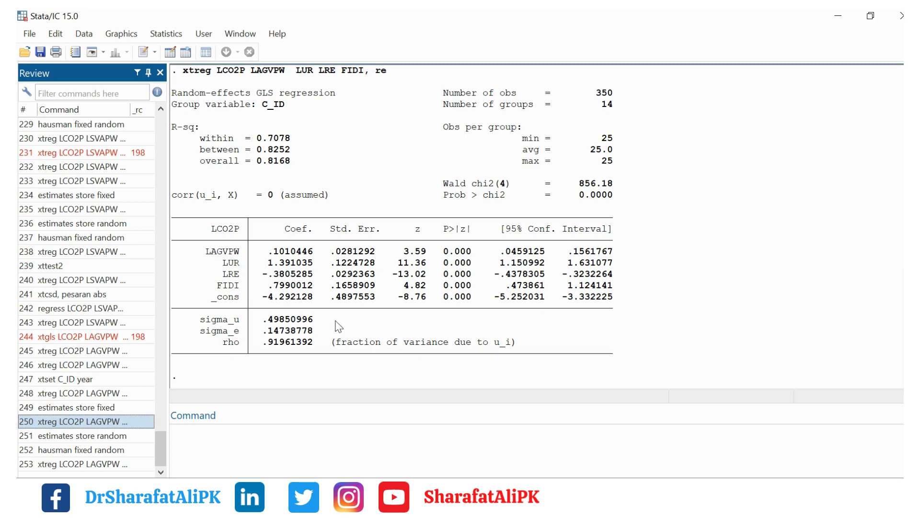
mouse_move(456, 269)
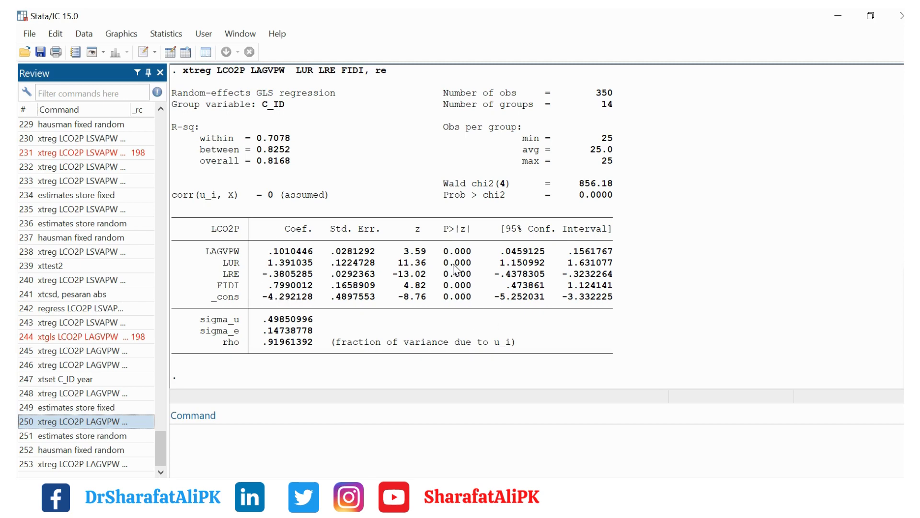